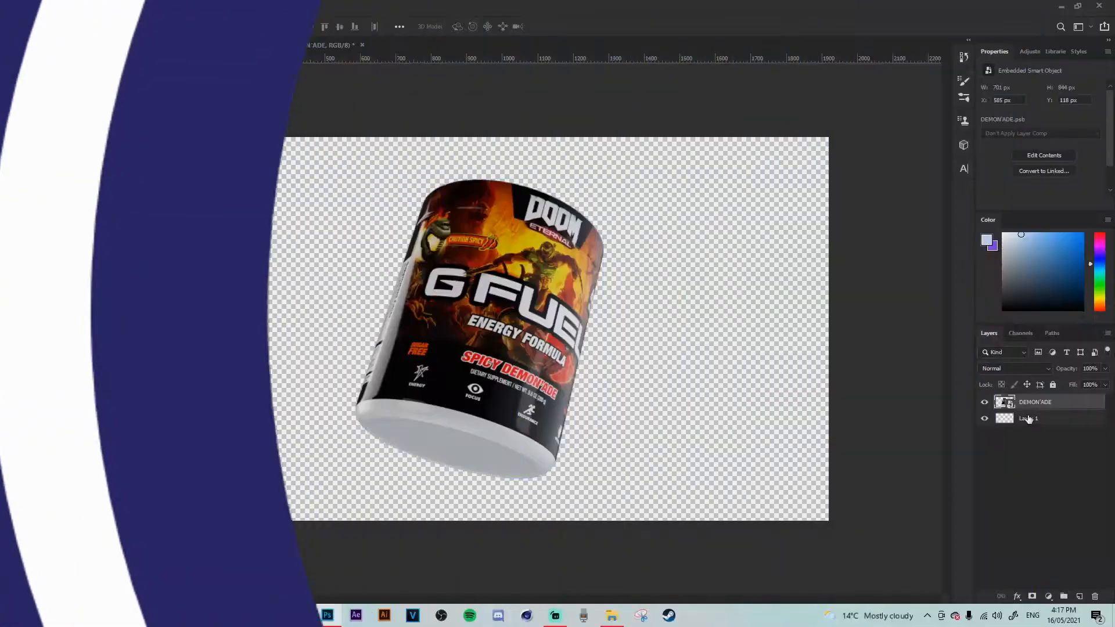
Step: Fill the empty layer beneath the tub with solid orange sampled from the can
click(1028, 419)
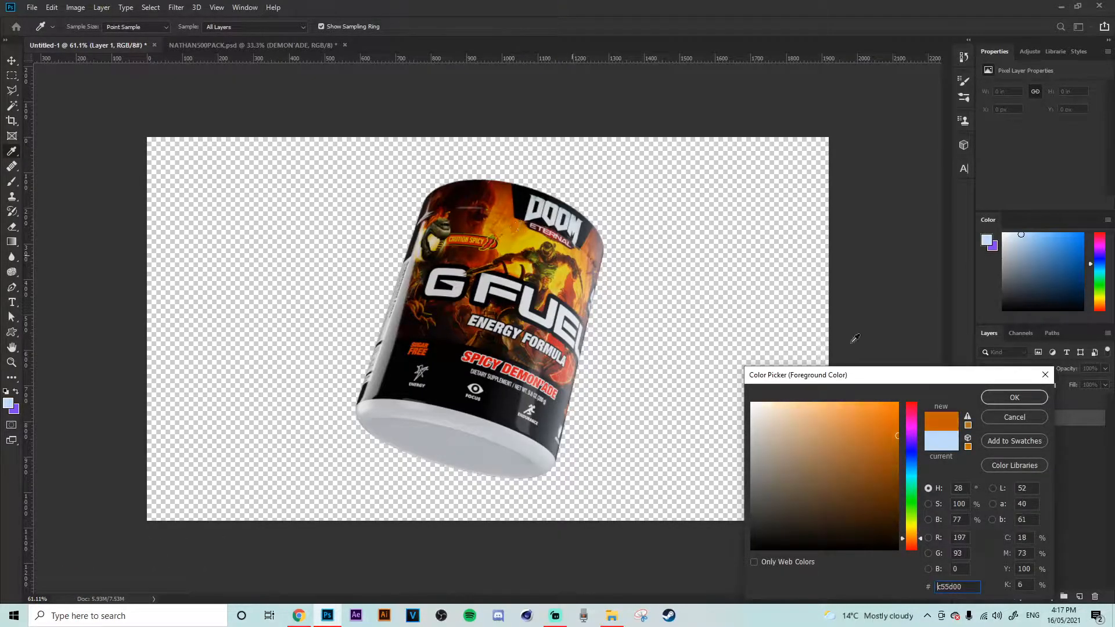
click(1012, 398)
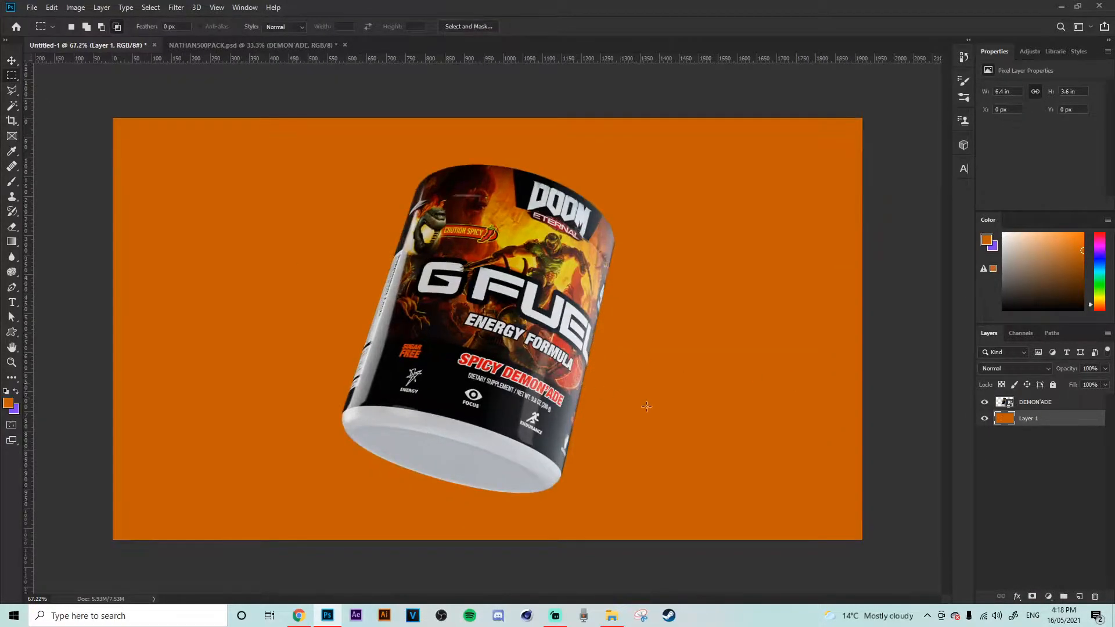
Step: Add new layers and paint a soft yellow-orange glow behind the tub
click(11, 62)
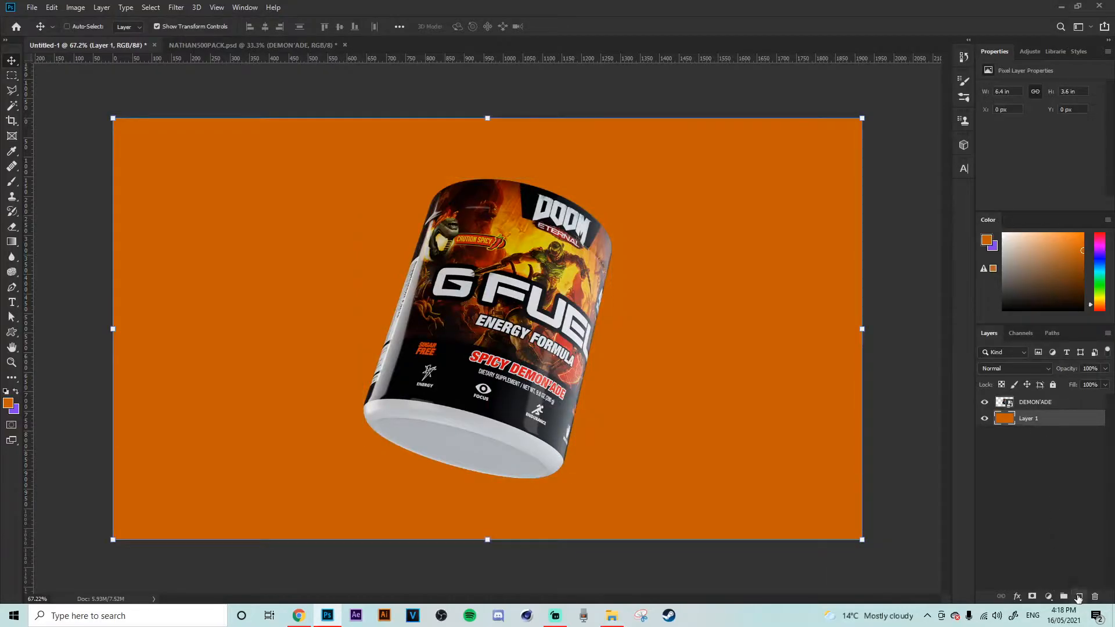
click(13, 405)
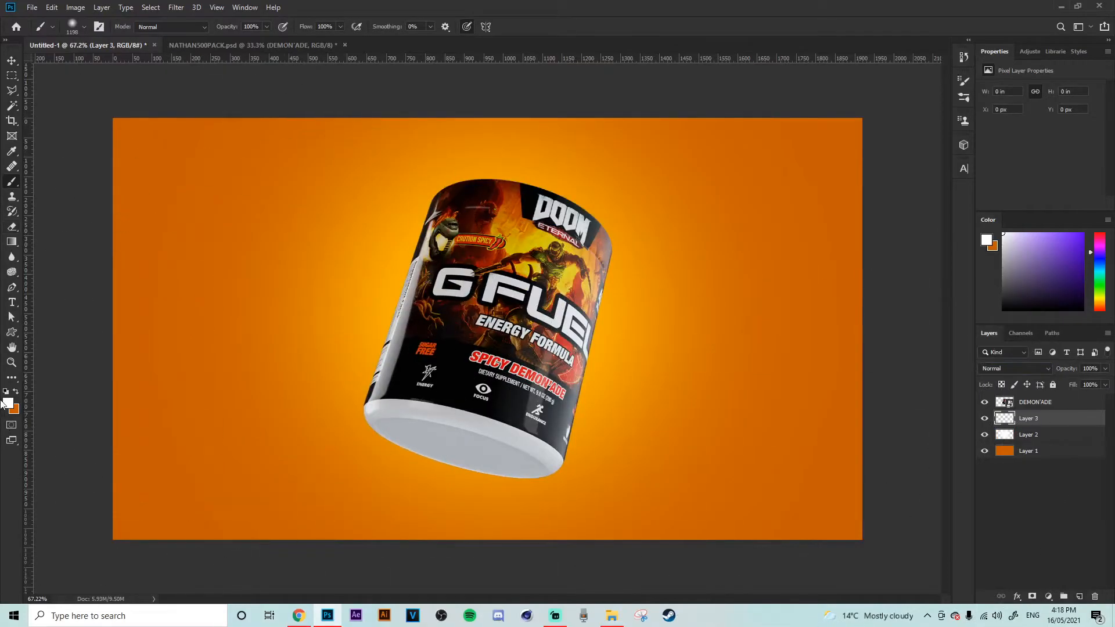
Step: Paint a soft black blob under the tub on Layer 3 and squash it into a flat shadow
click(11, 403)
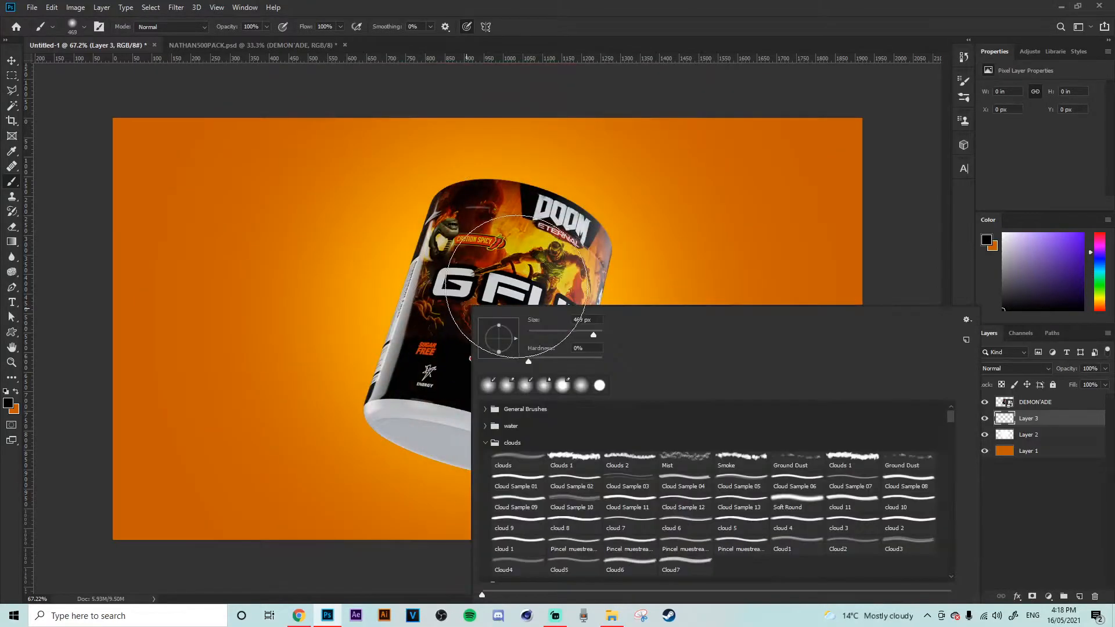
mouse_move(499, 331)
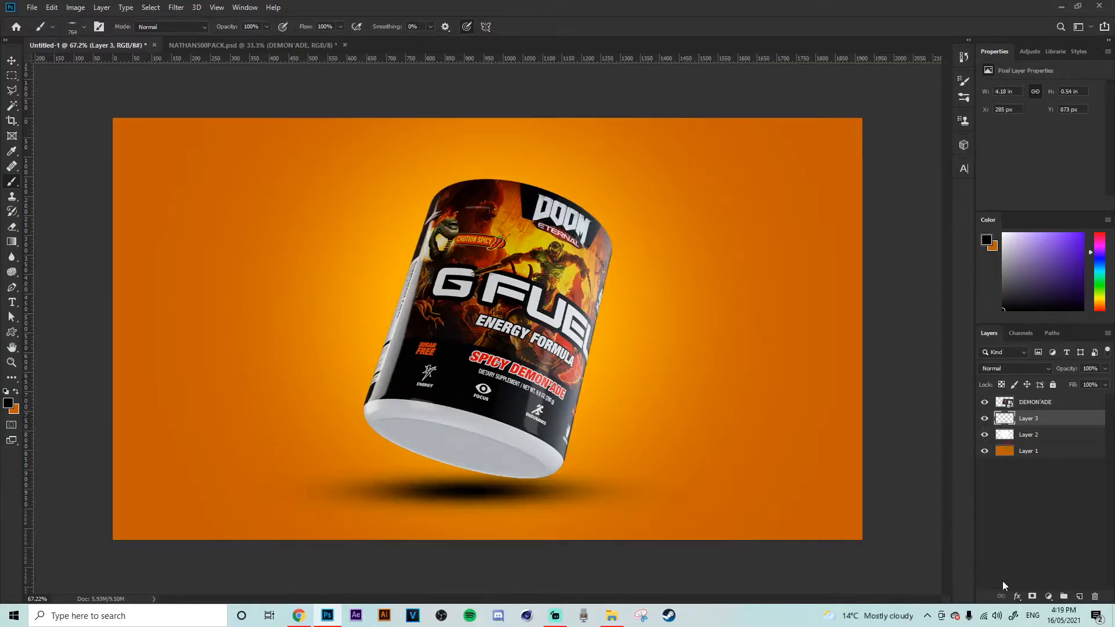
drag(463, 519, 694, 523)
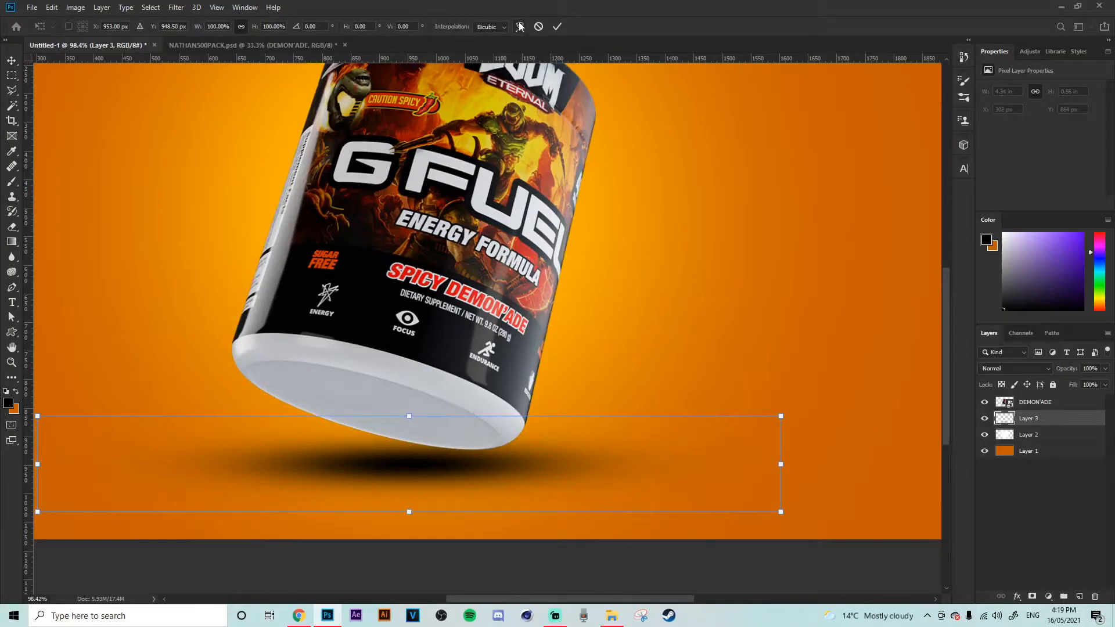
Step: Warp the ground shadow so its edges curve to follow the tub's base
click(521, 27)
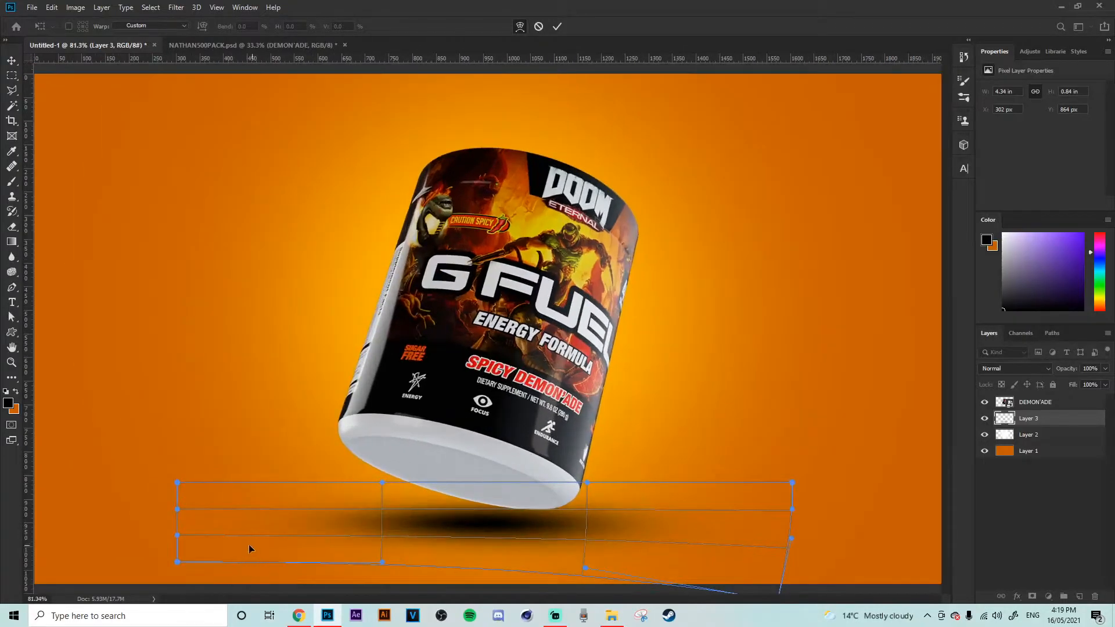
drag(176, 562, 162, 590)
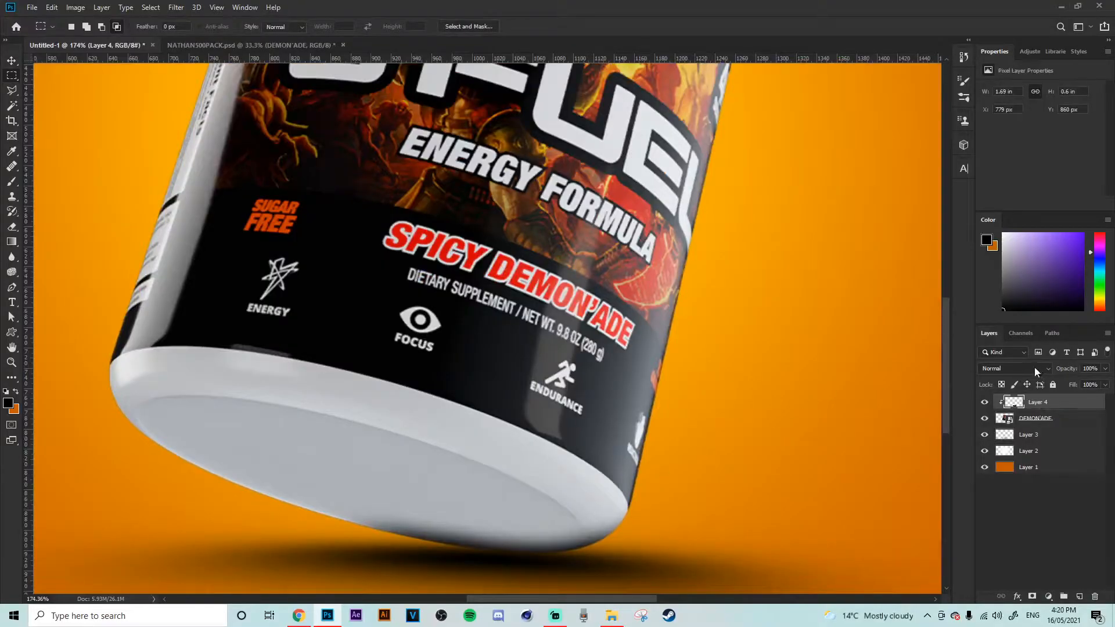
Step: Blend Layer 4 as Soft Light and paint black along the base on Layer 5 at reduced opacity
click(1003, 368)
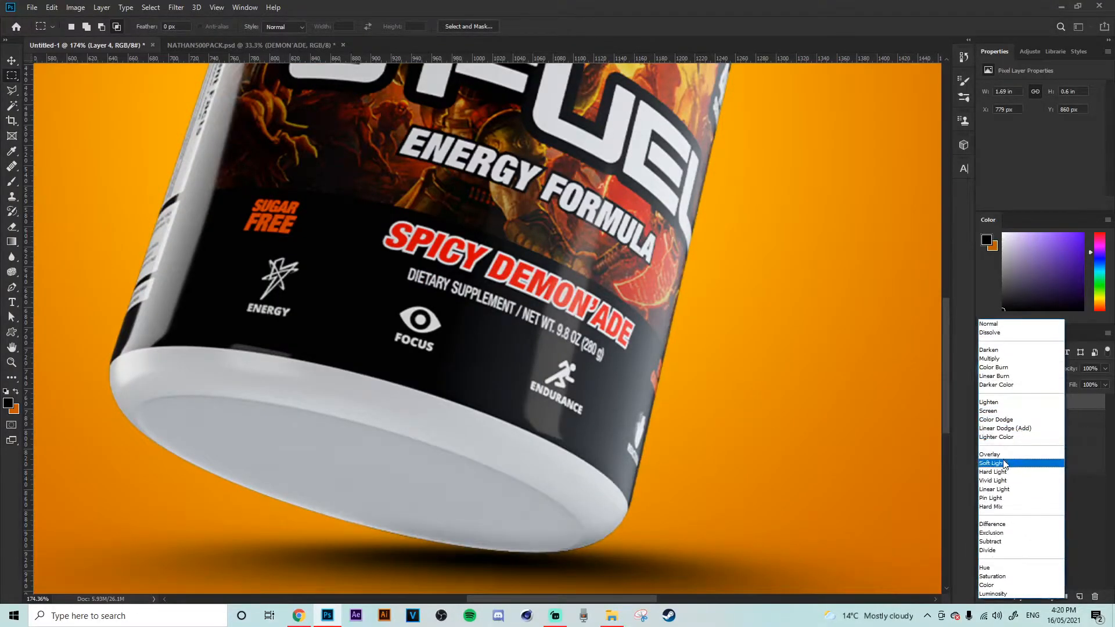
click(992, 463)
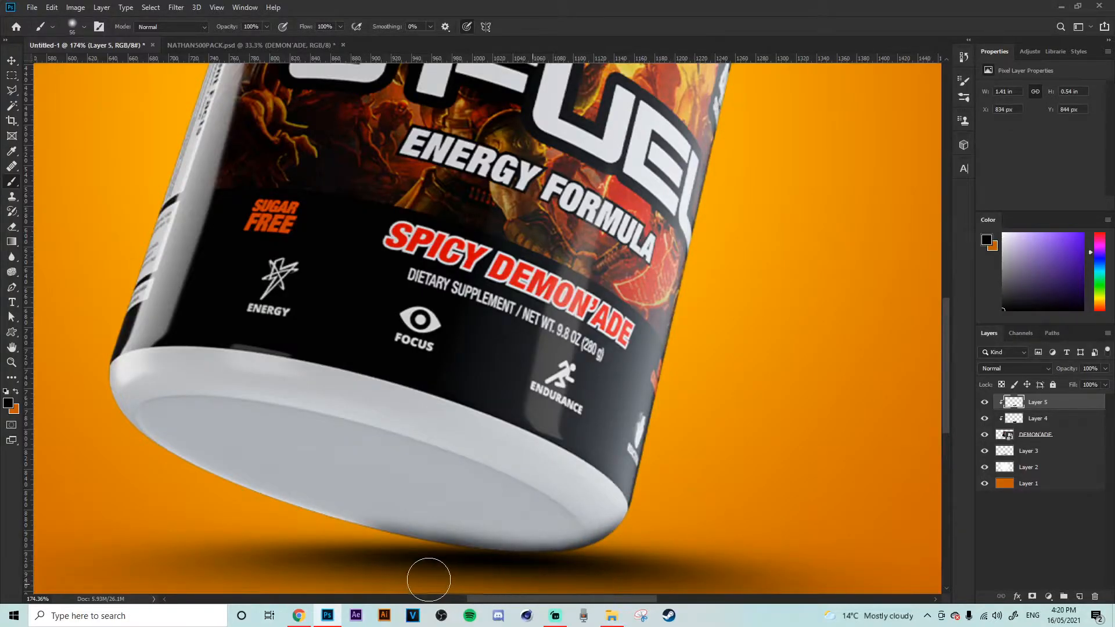
drag(1107, 375, 1087, 375)
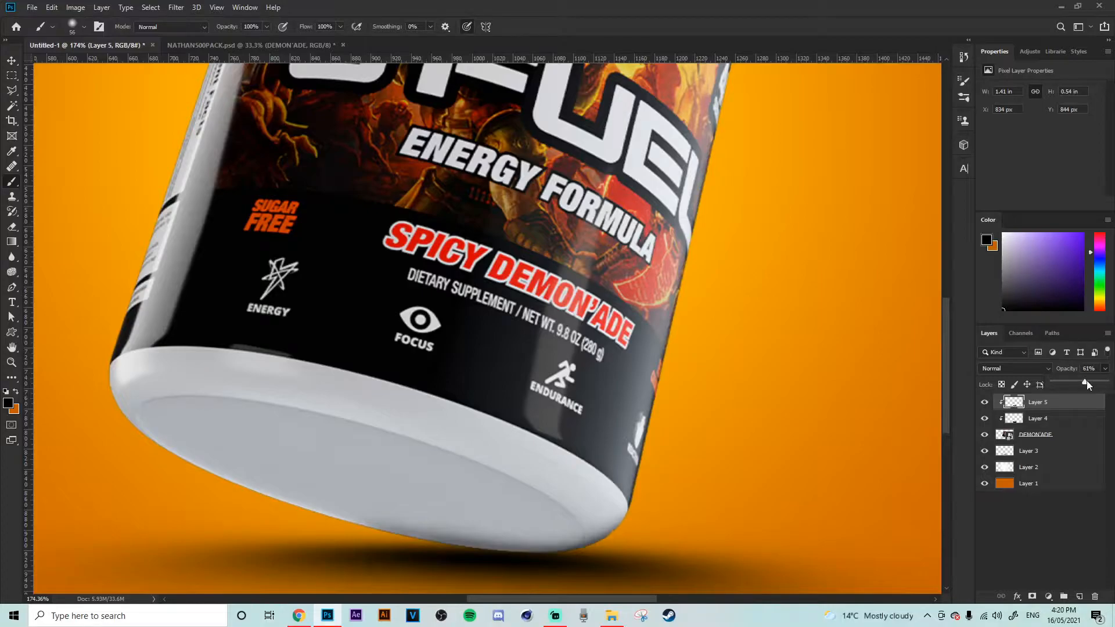
drag(1087, 383, 1093, 382)
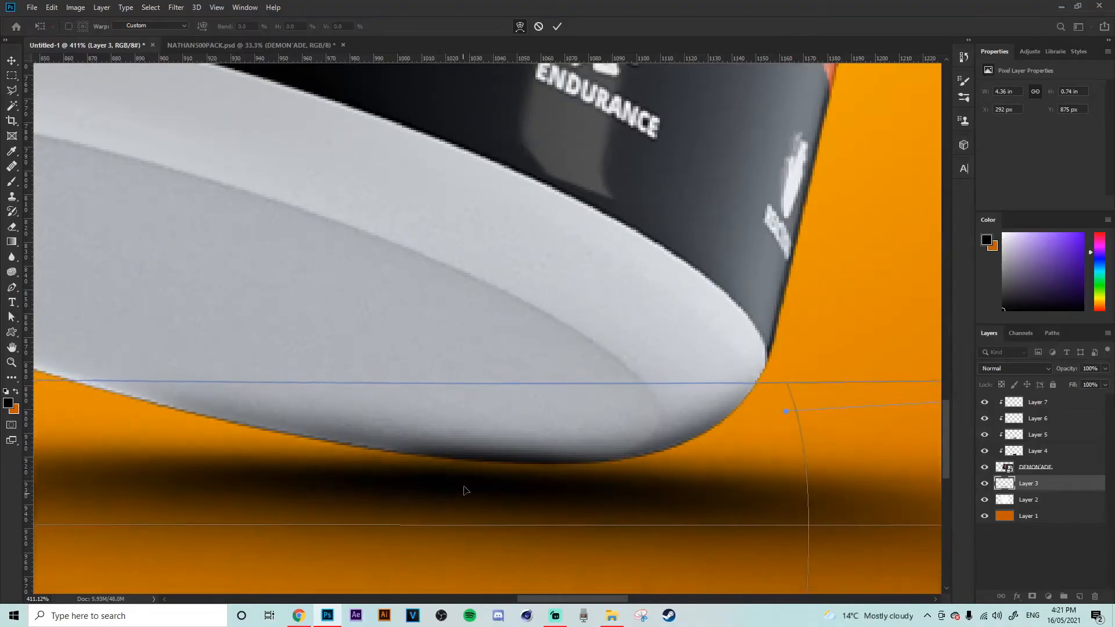
Step: Warp Layer 3's shadow tightly under the tub's rim before duplicating it as Soft Light
drag(787, 411, 774, 406)
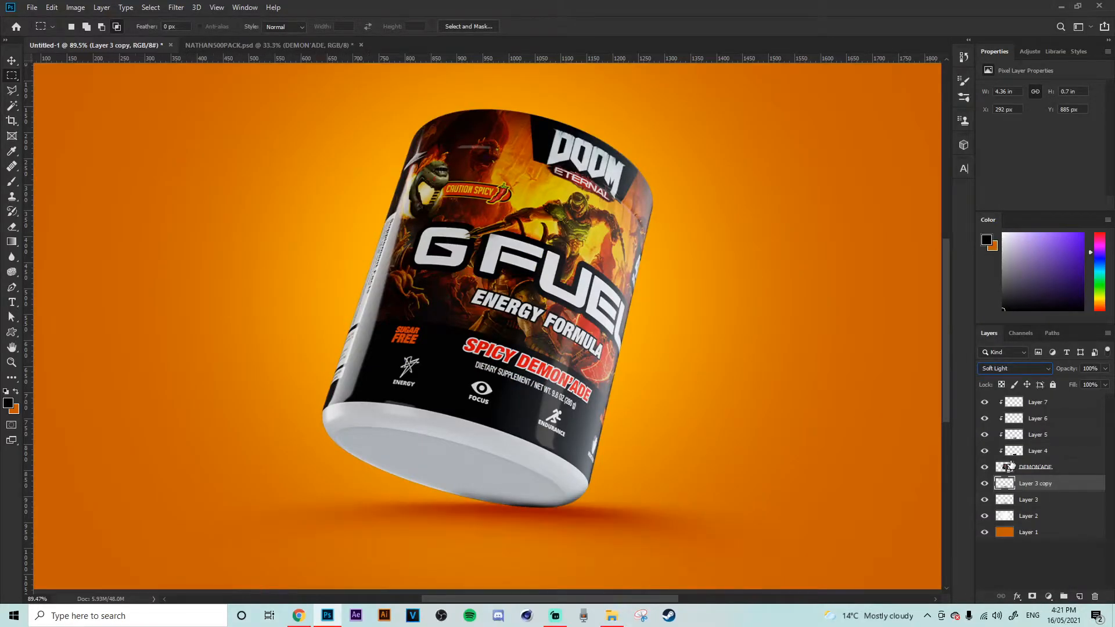
Step: Move Layer 3 copy below Layer 3 with Normal blending and warp it wider and flatter
click(1015, 368)
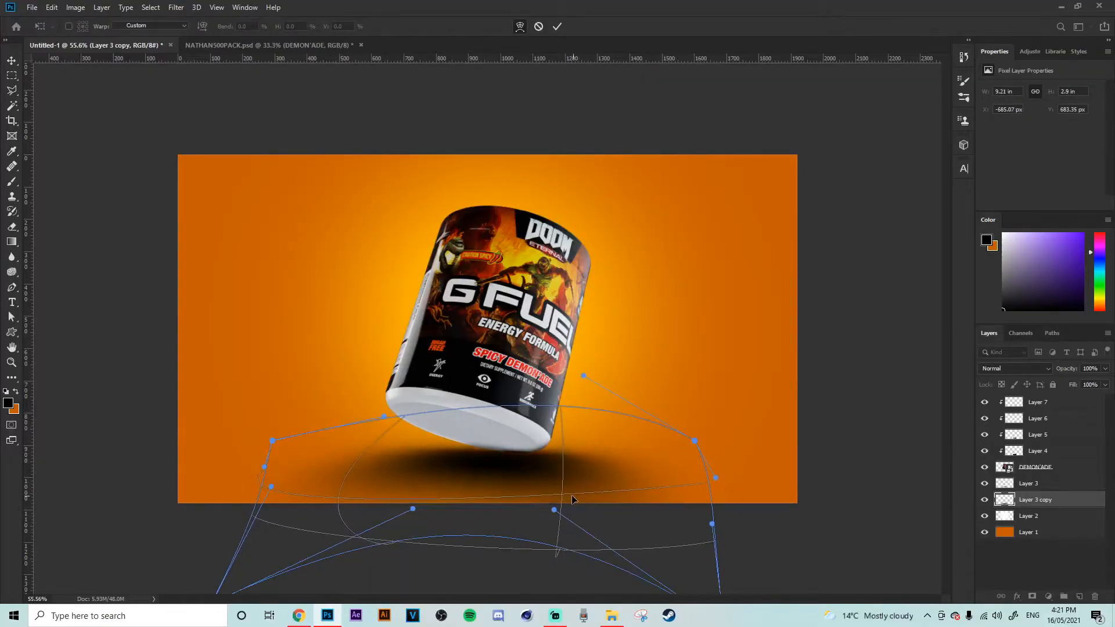
Step: Commit the warped wide shadow and try it as Soft Light at adjusted opacity
click(557, 27)
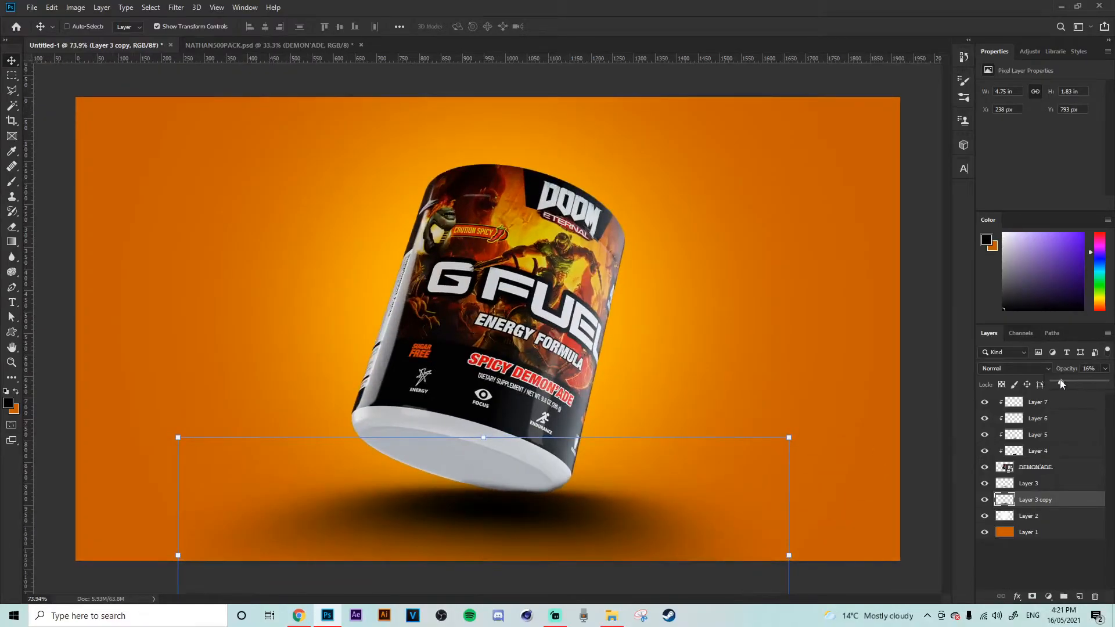
drag(1059, 383, 1077, 383)
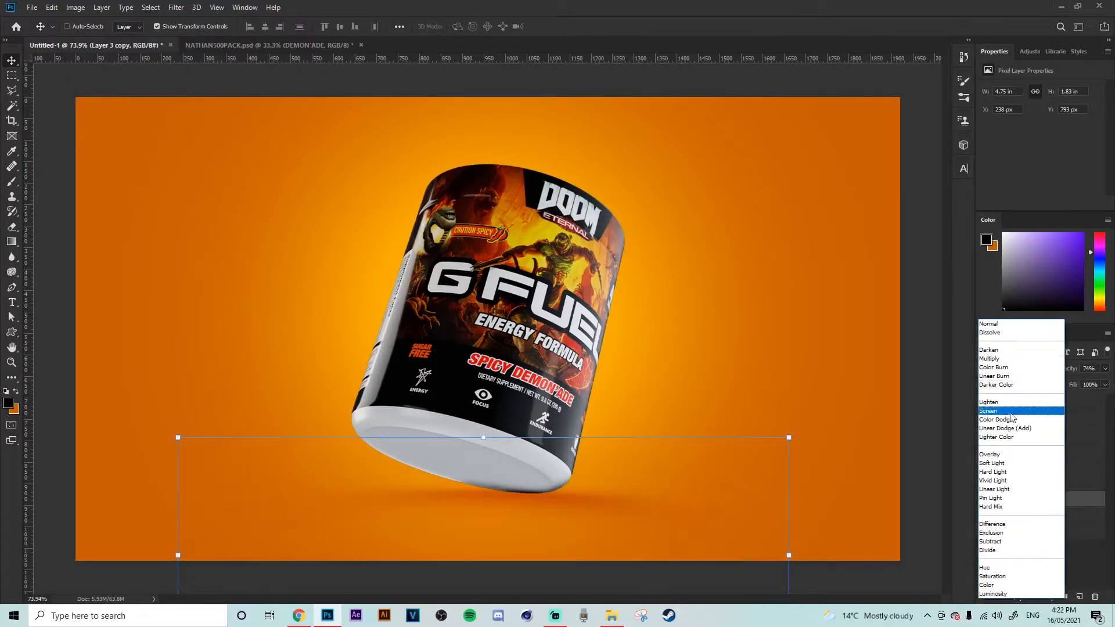
click(990, 463)
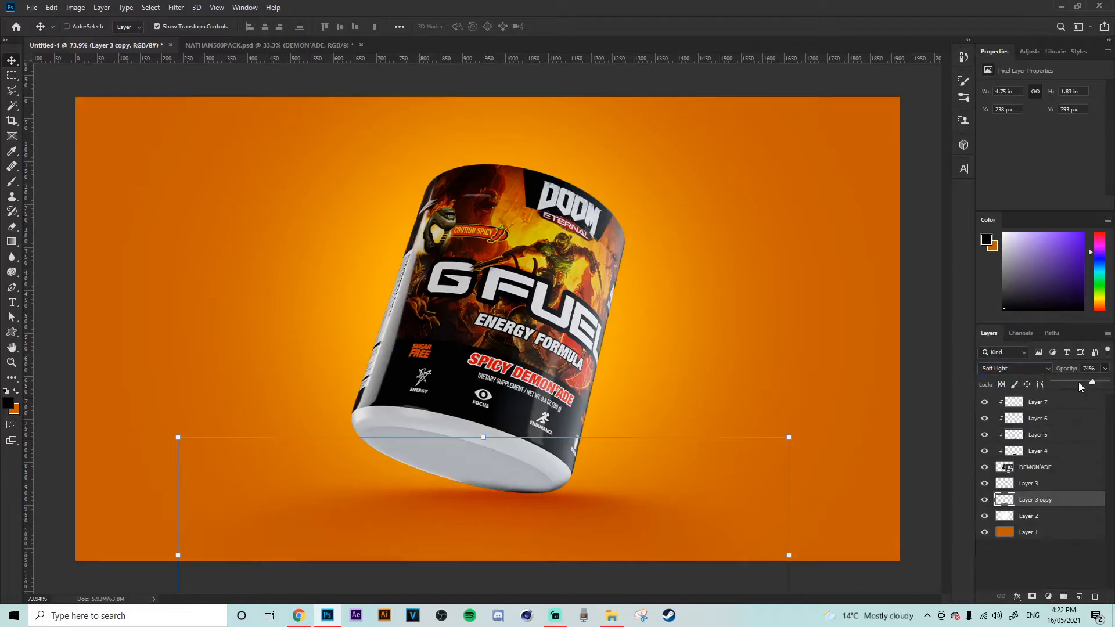
drag(1072, 382, 1101, 382)
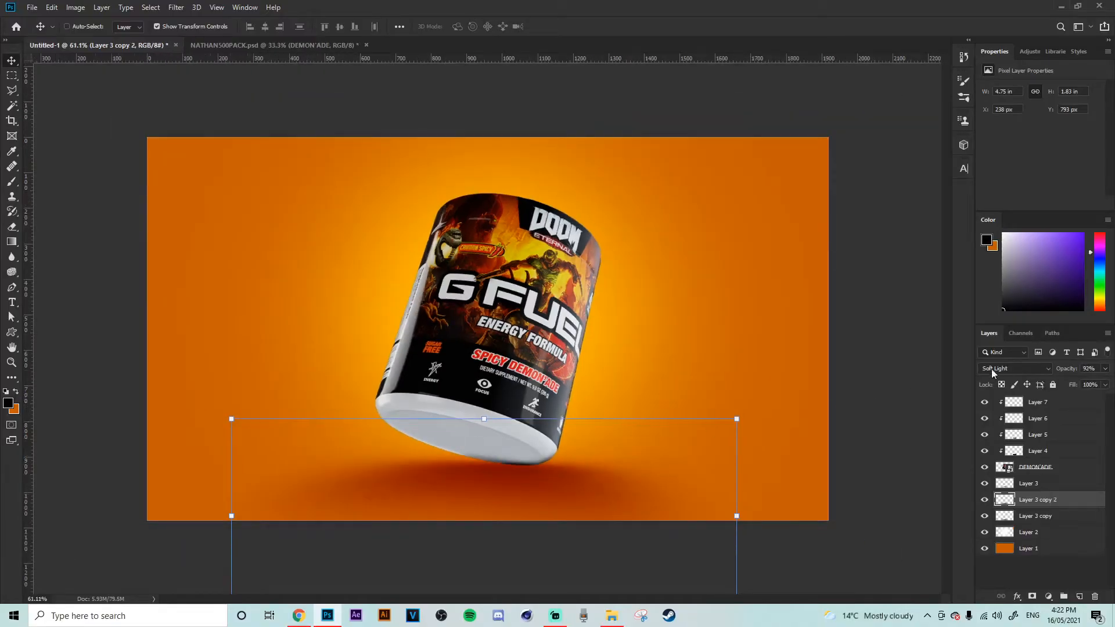
Step: Switch the shadow copy to Normal blending at about 48% opacity
click(1013, 369)
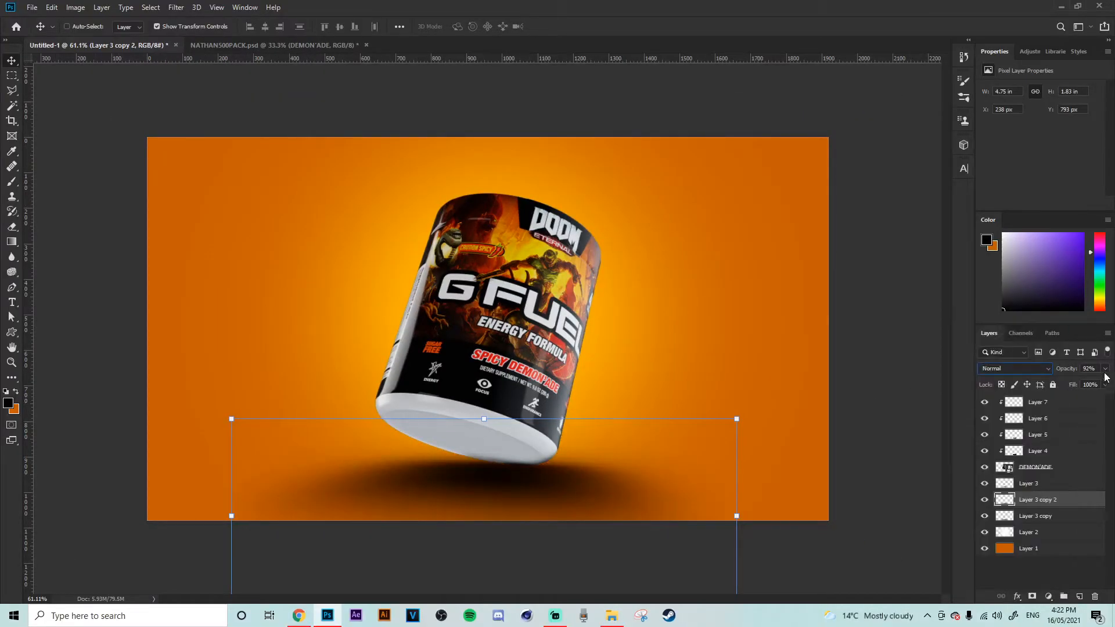
drag(1099, 368, 1063, 369)
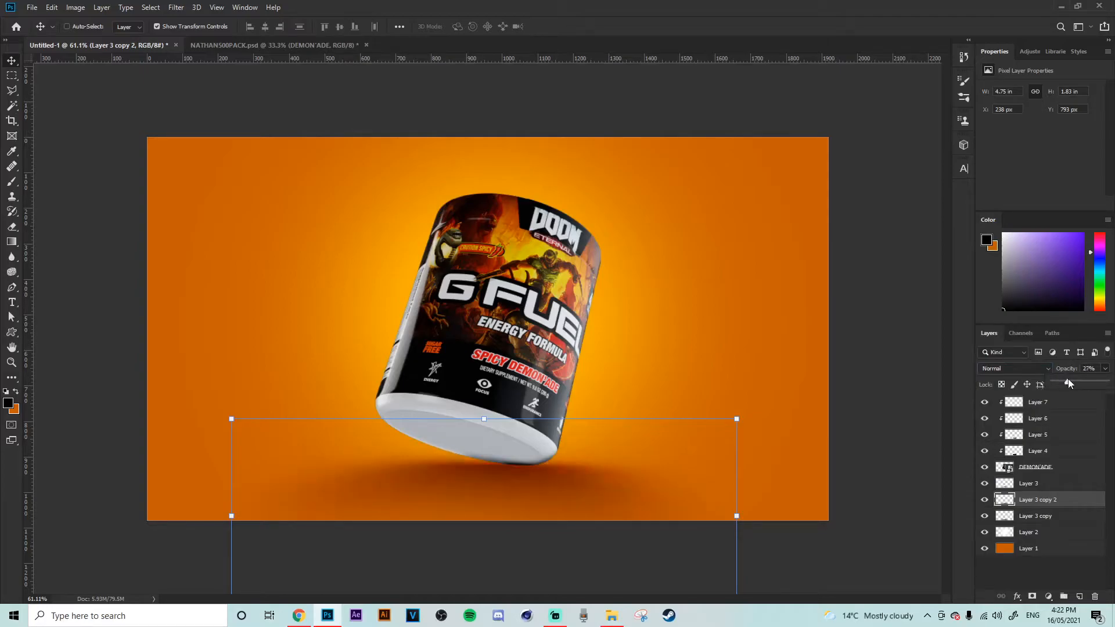
drag(1070, 382, 1078, 382)
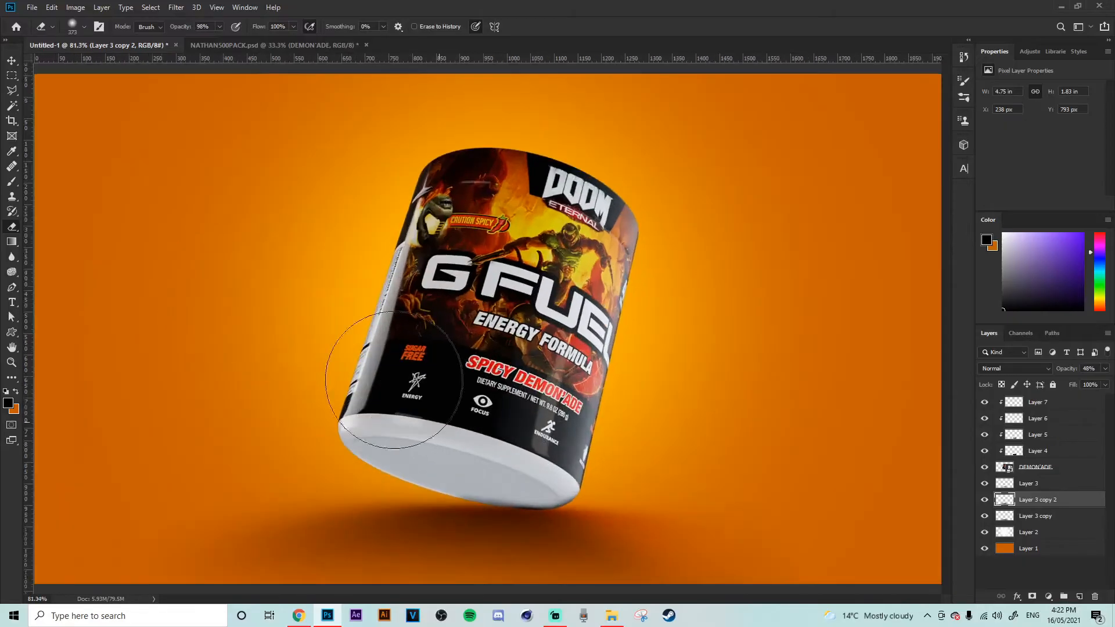
Step: Add empty Layer 8 clipped to the DEMONADE tub and zoom into its base
click(11, 59)
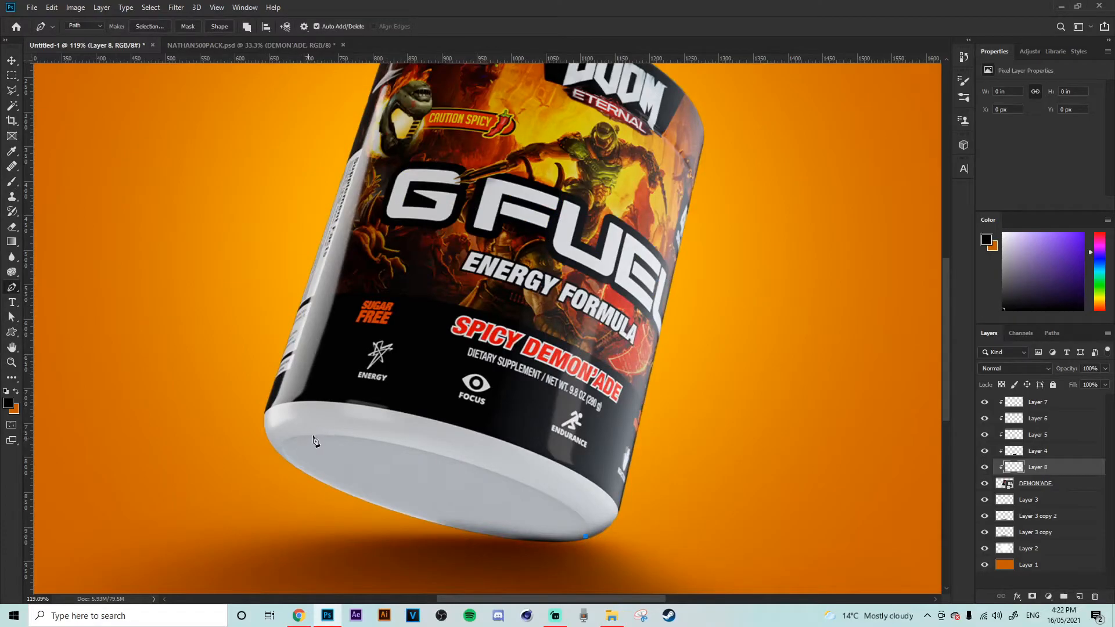
Step: Trace the tub's oval bottom with a Pen path, select it with 0 px feather and fill it black
click(314, 434)
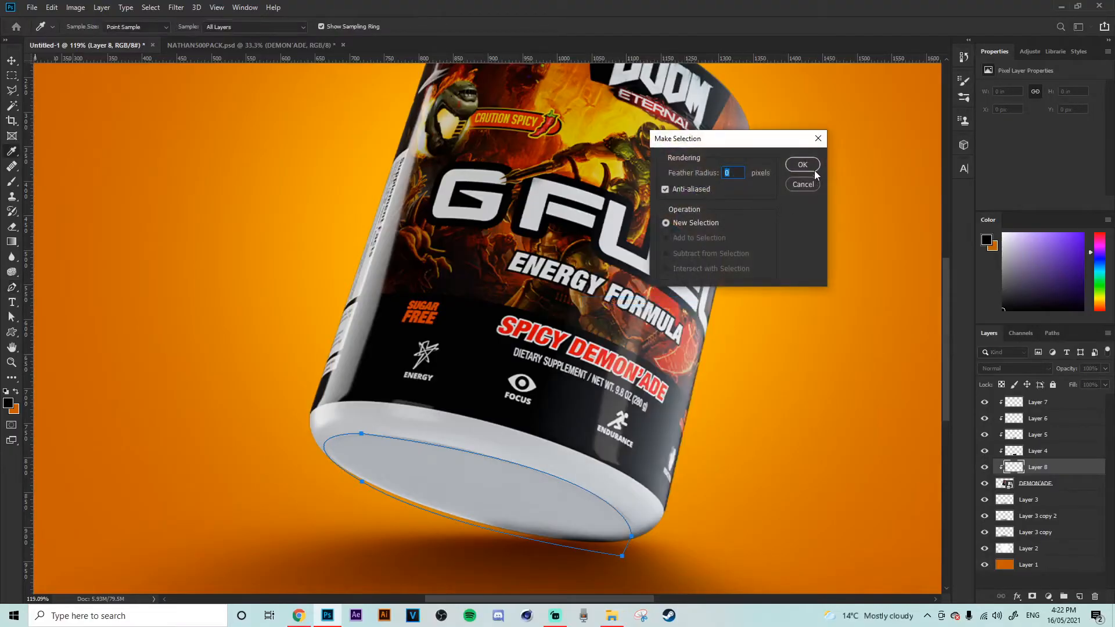
click(802, 164)
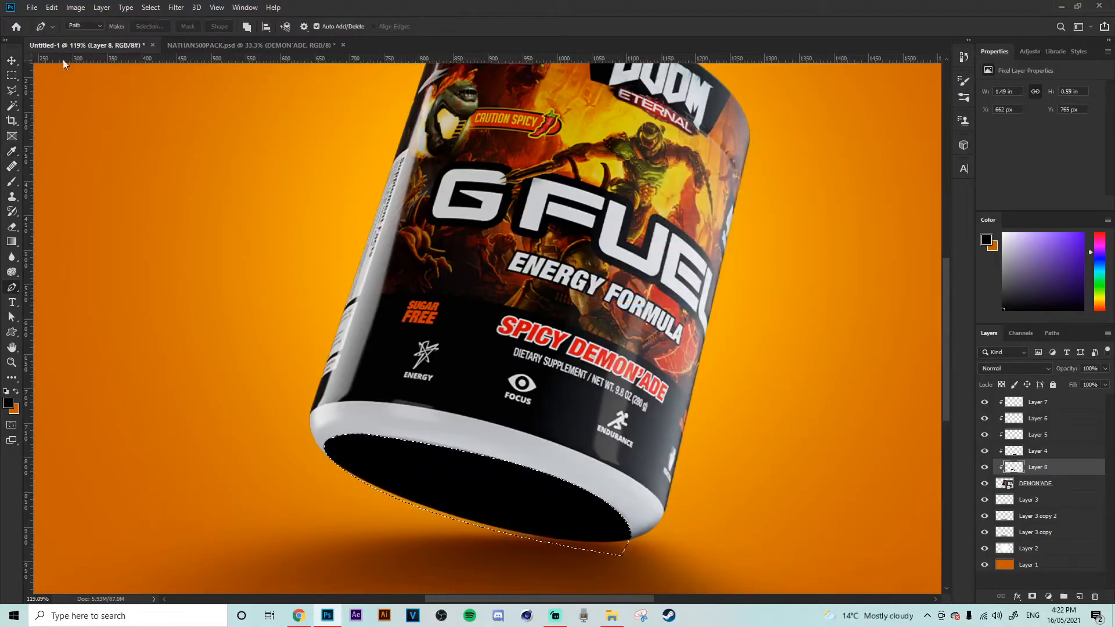
click(175, 7)
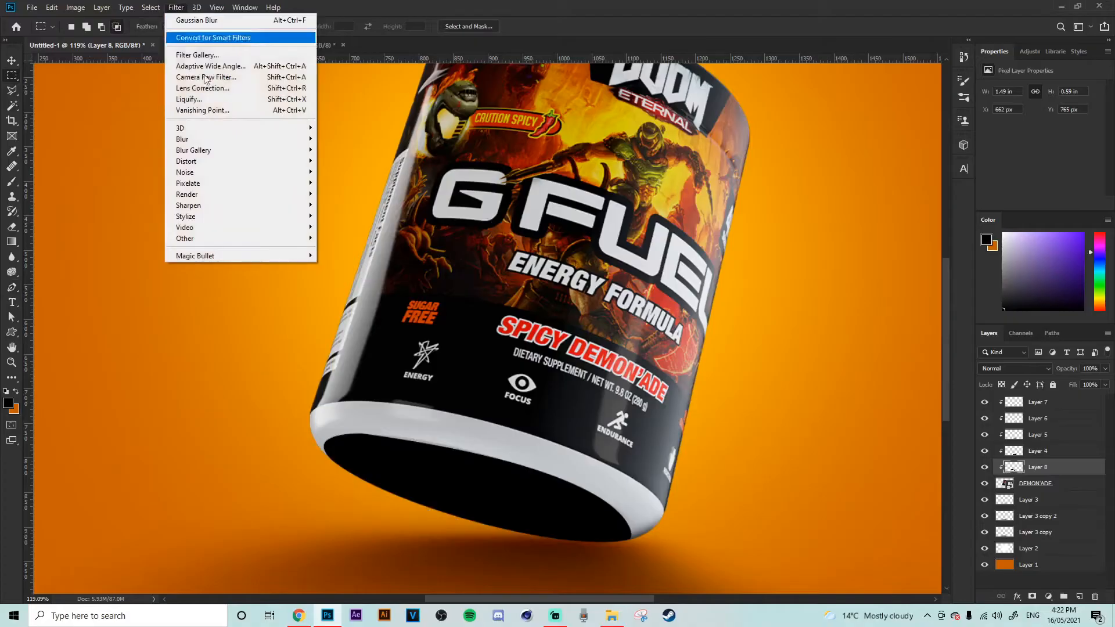
Step: Apply a Gaussian Blur of about 5.2 px to the black base fill
click(196, 20)
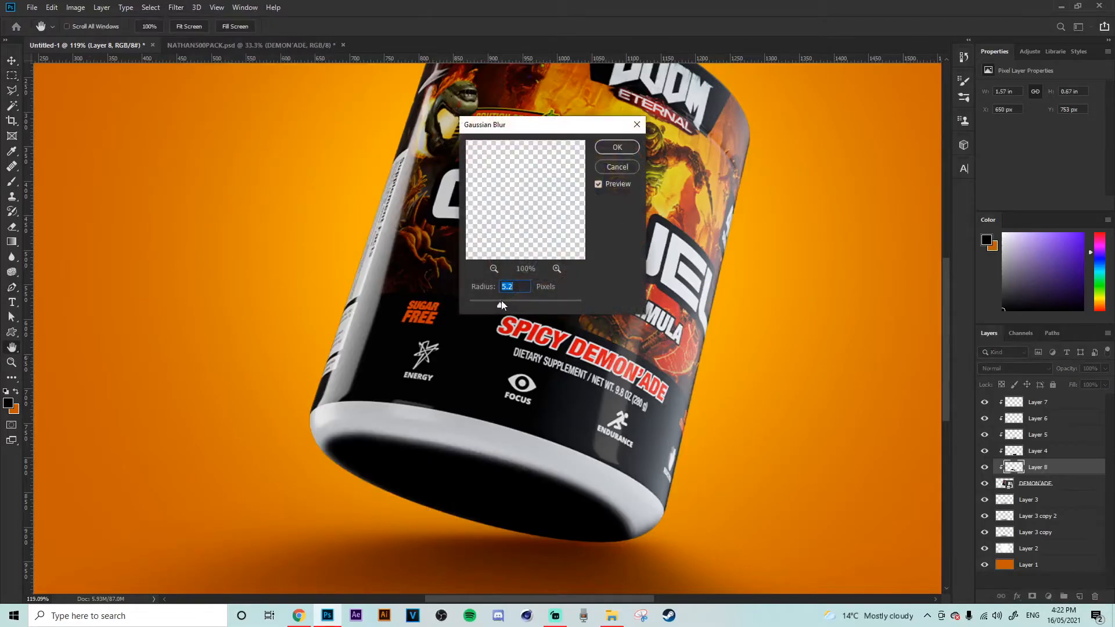
drag(502, 304, 515, 304)
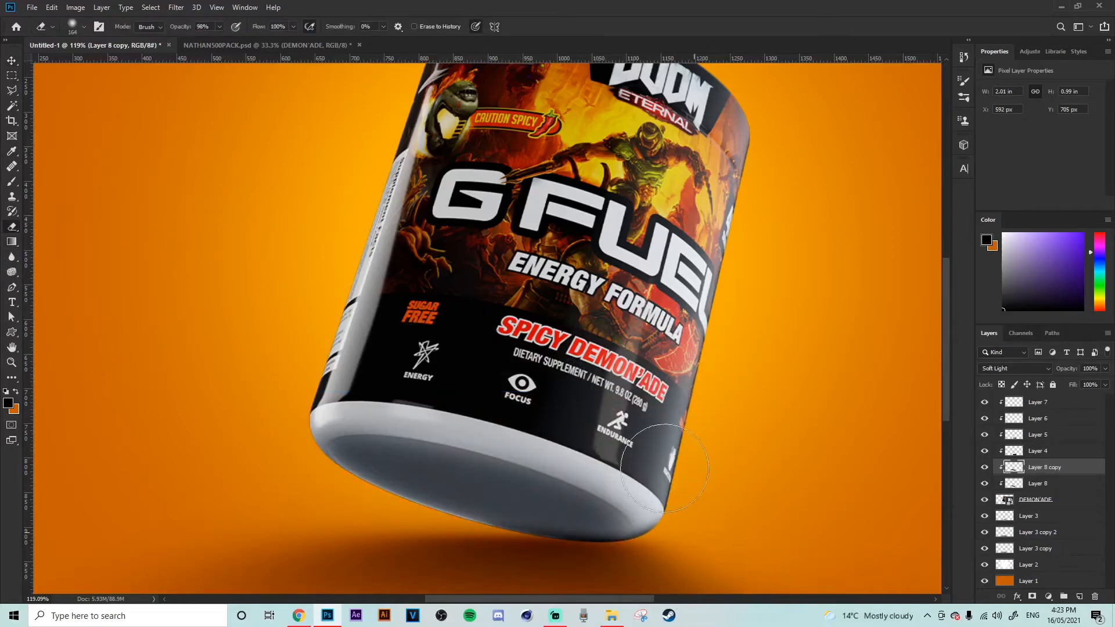
Step: Erase the excess Soft Light shading around the tub's base
drag(664, 470, 380, 385)
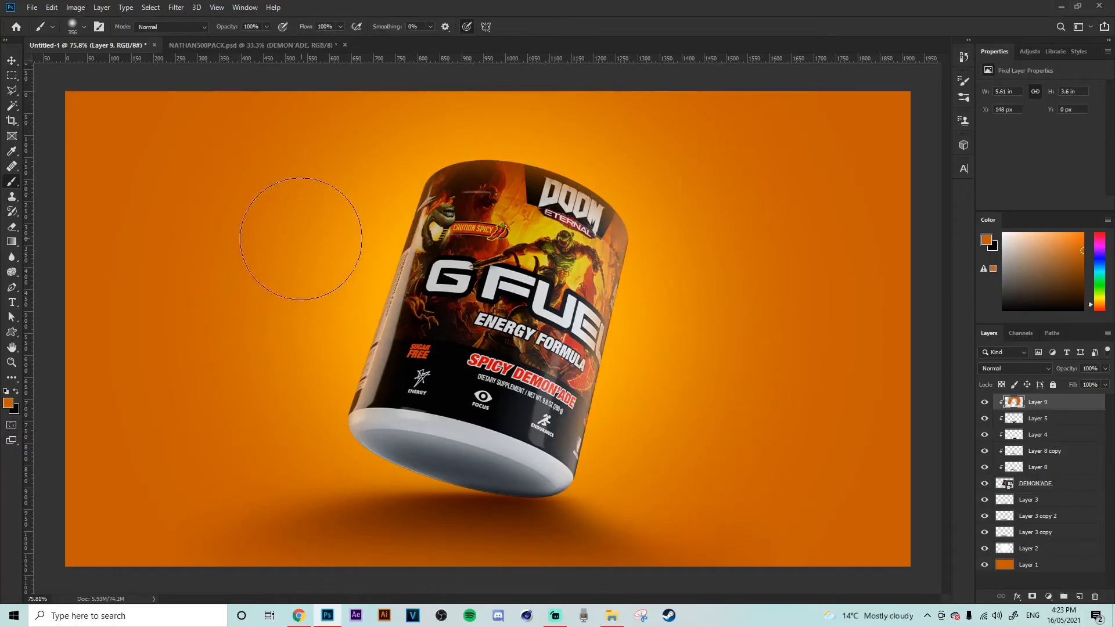
Step: Set the orange rim-light Layer 9 to blend in Screen mode
click(1012, 368)
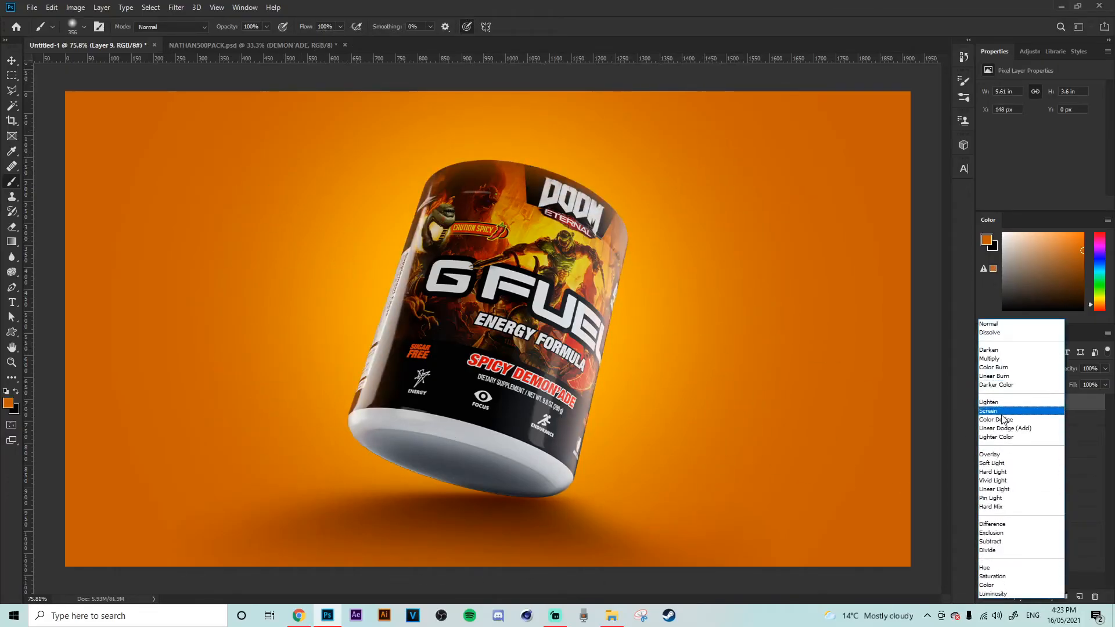
click(990, 410)
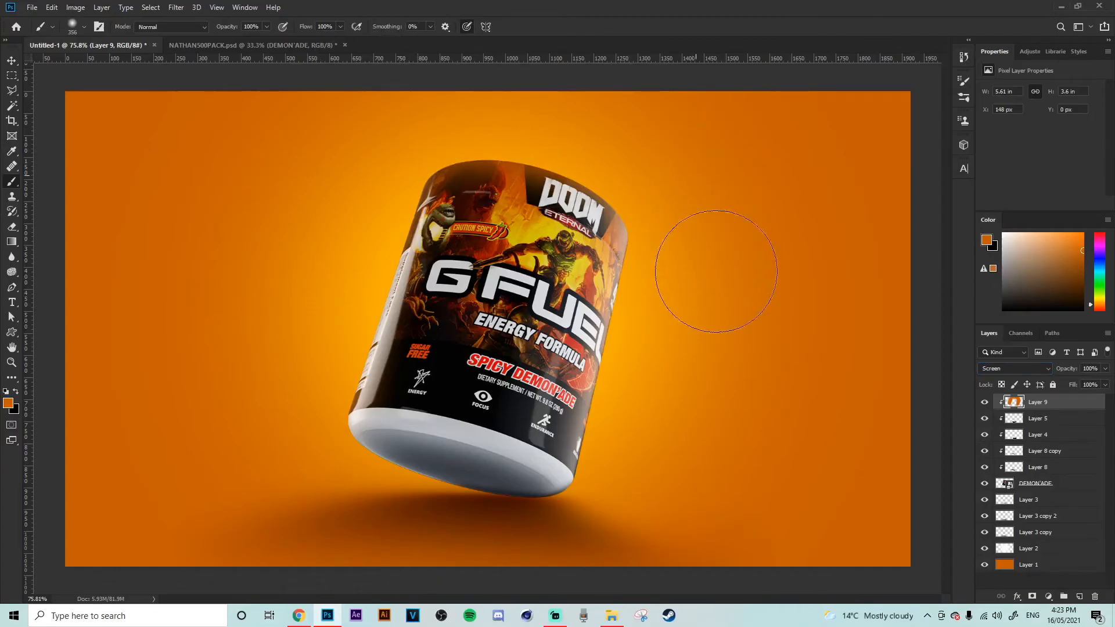
mouse_move(285, 376)
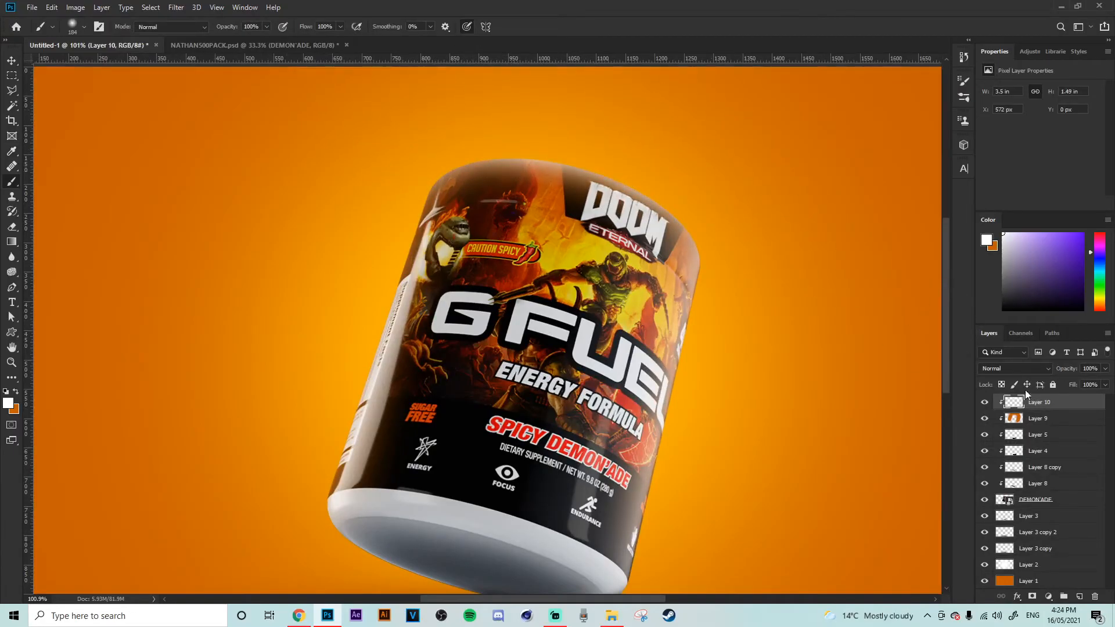
Step: Set Layer 10 to Overlay and blend the black centre stroke on Layer 11 as Soft Light
click(1013, 368)
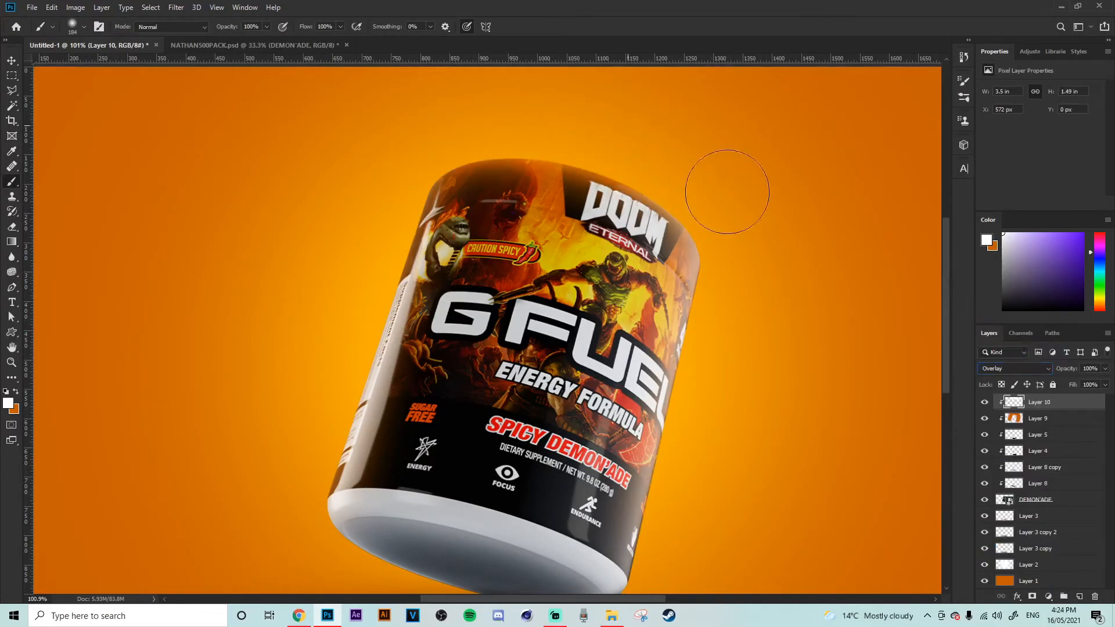
mouse_move(331, 148)
text(000000)
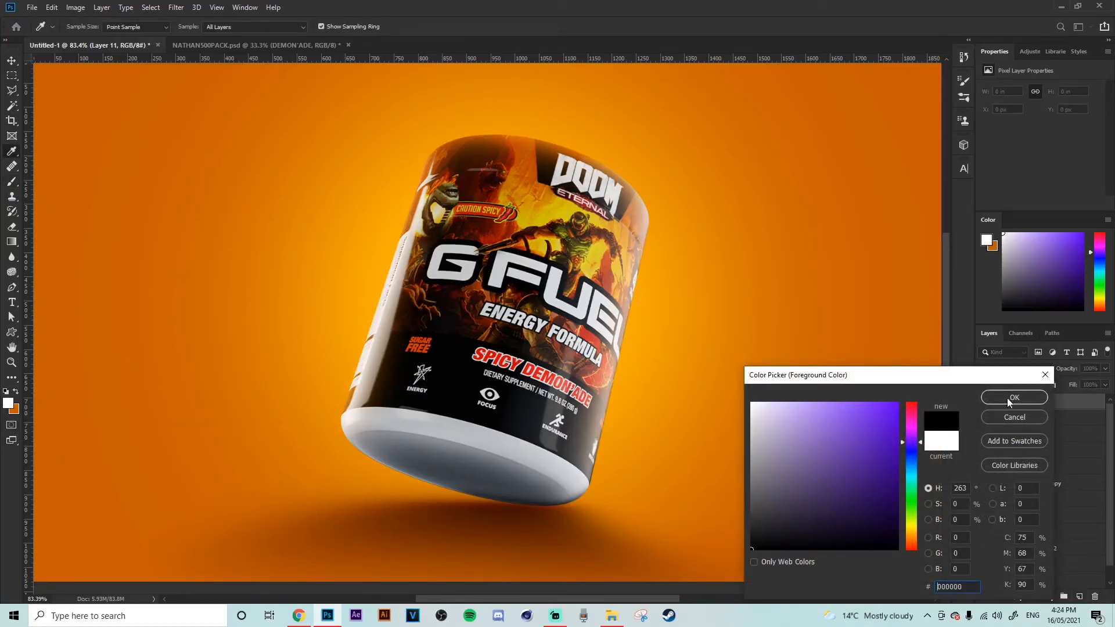
click(1013, 397)
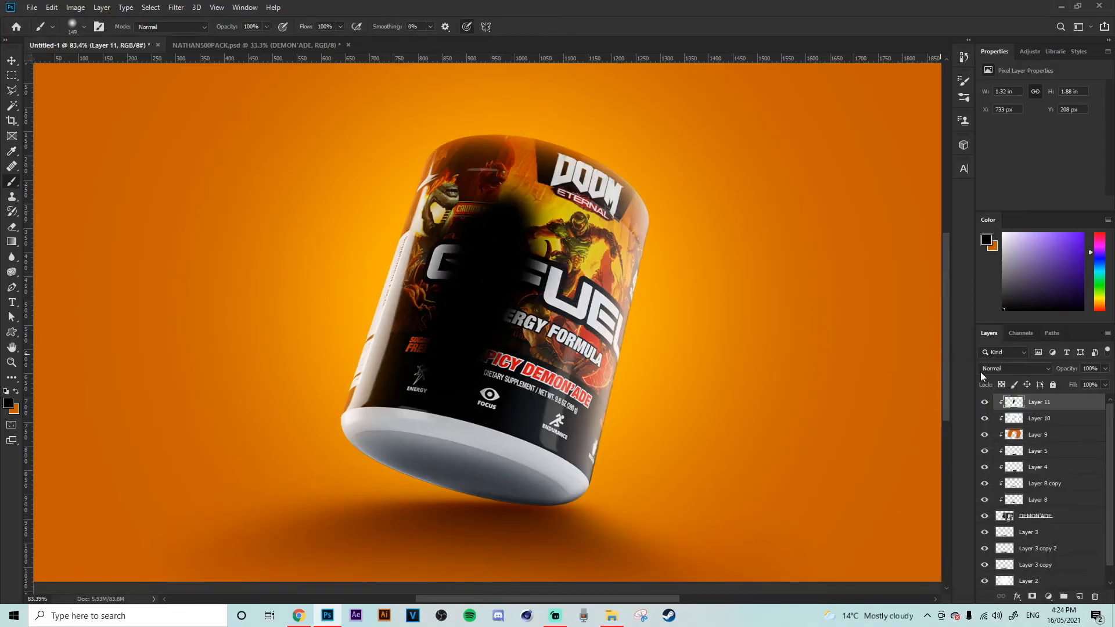
click(1013, 368)
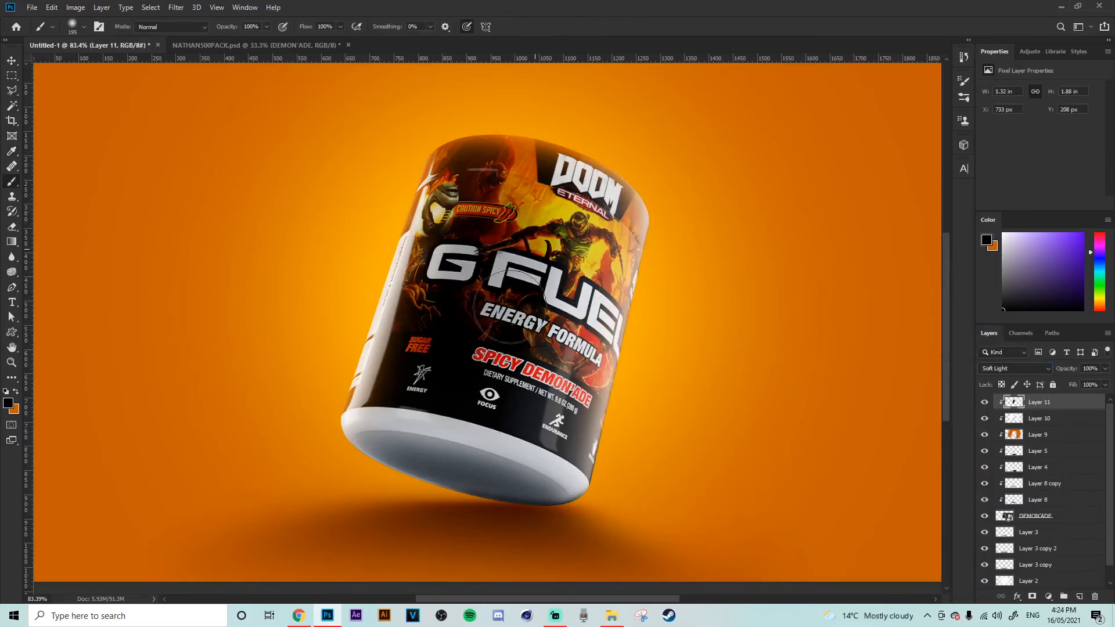